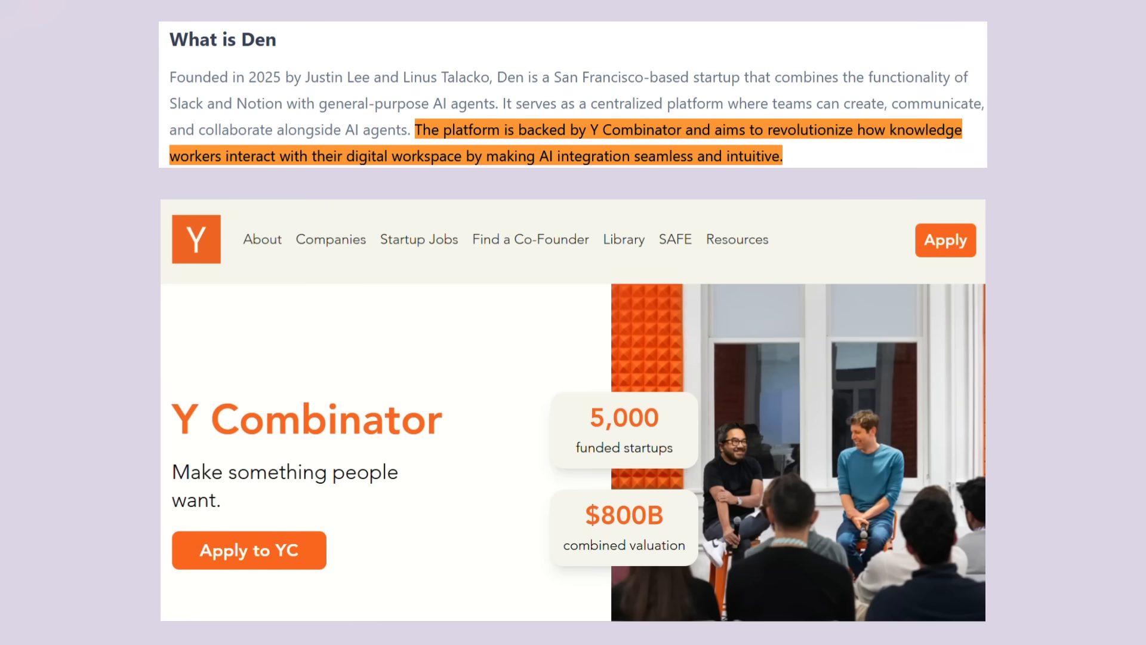
# Step: Scroll the Y Combinator homepage down to the Top YC companies logo grid
pyautogui.scroll(-3)
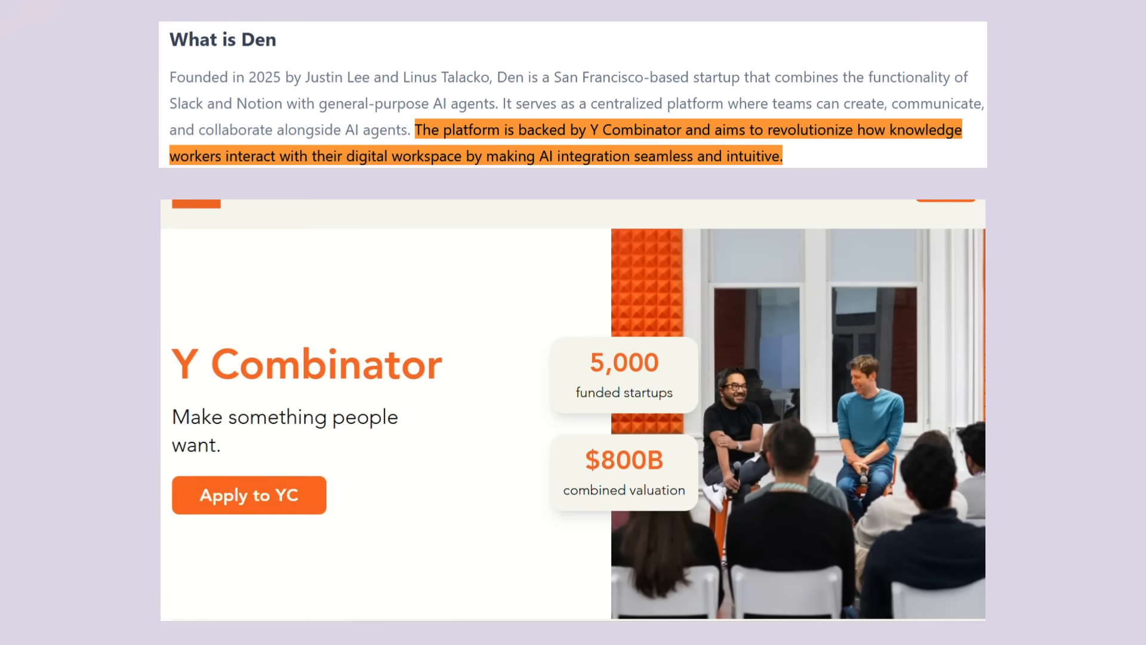
pyautogui.scroll(-3)
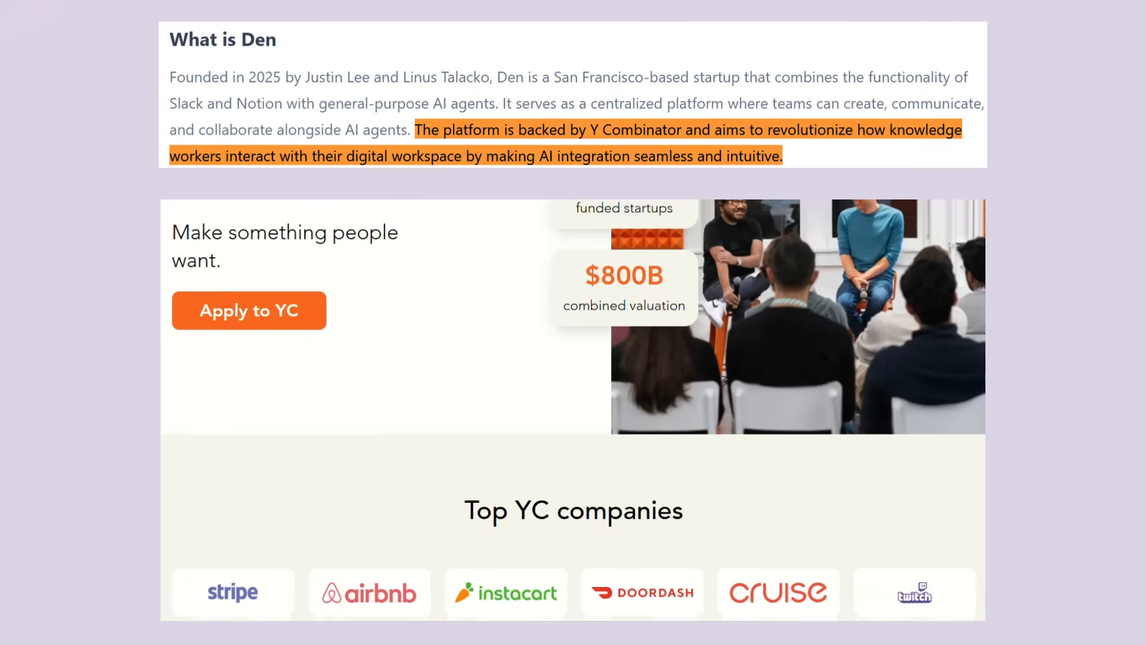
pyautogui.scroll(-3)
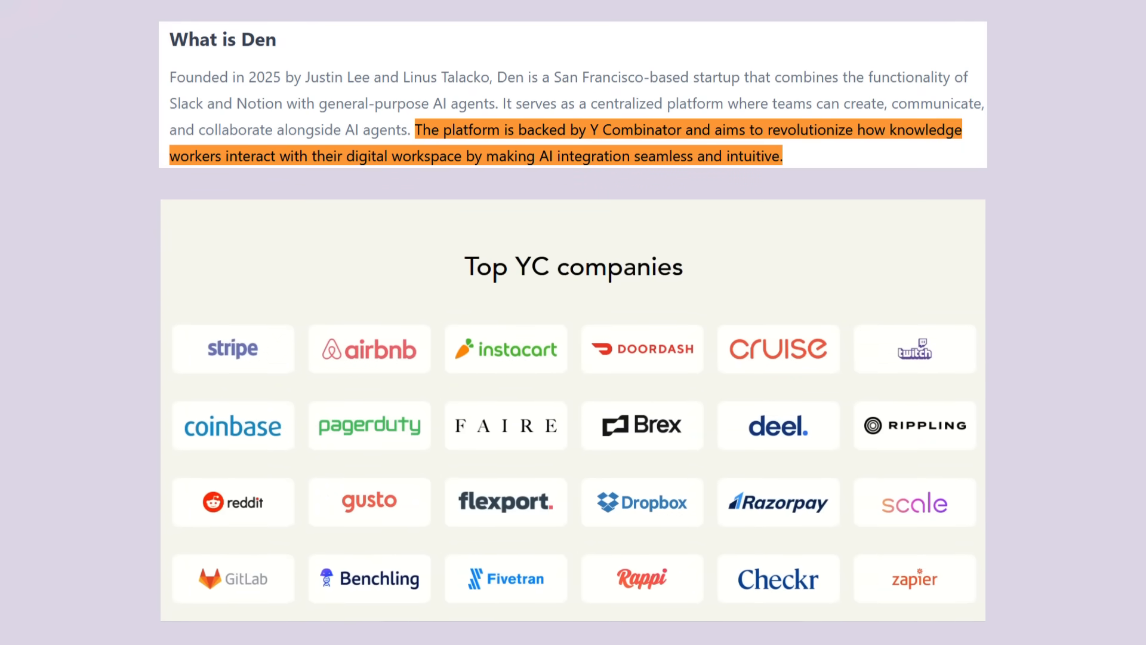
pyautogui.scroll(-3)
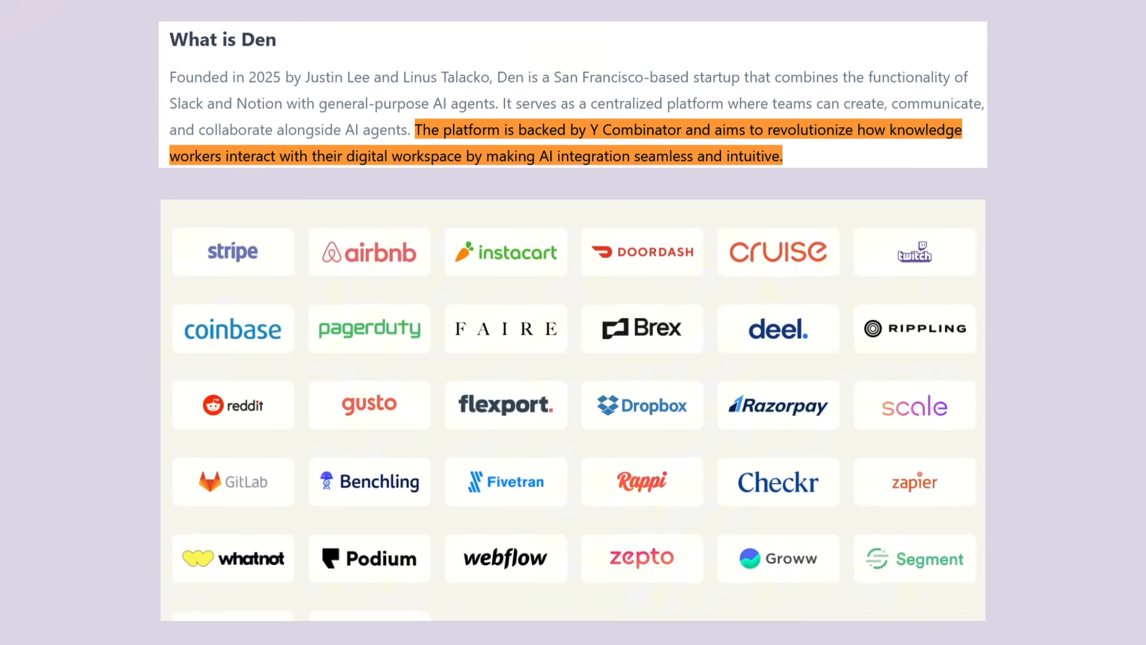
pyautogui.scroll(-3)
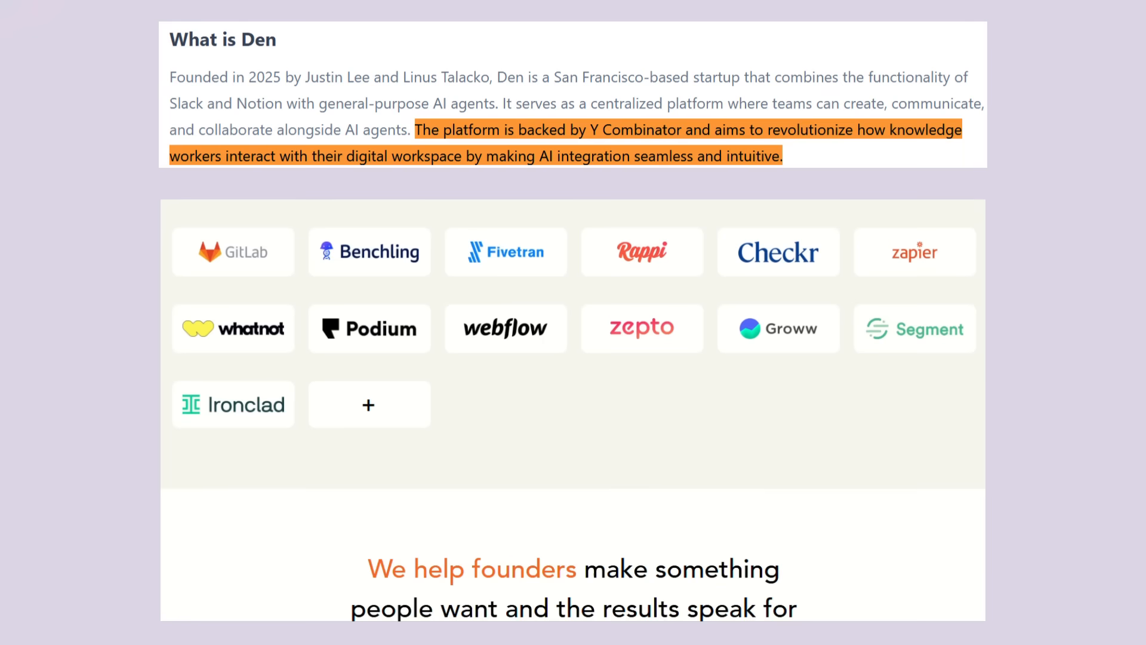
pyautogui.scroll(-3)
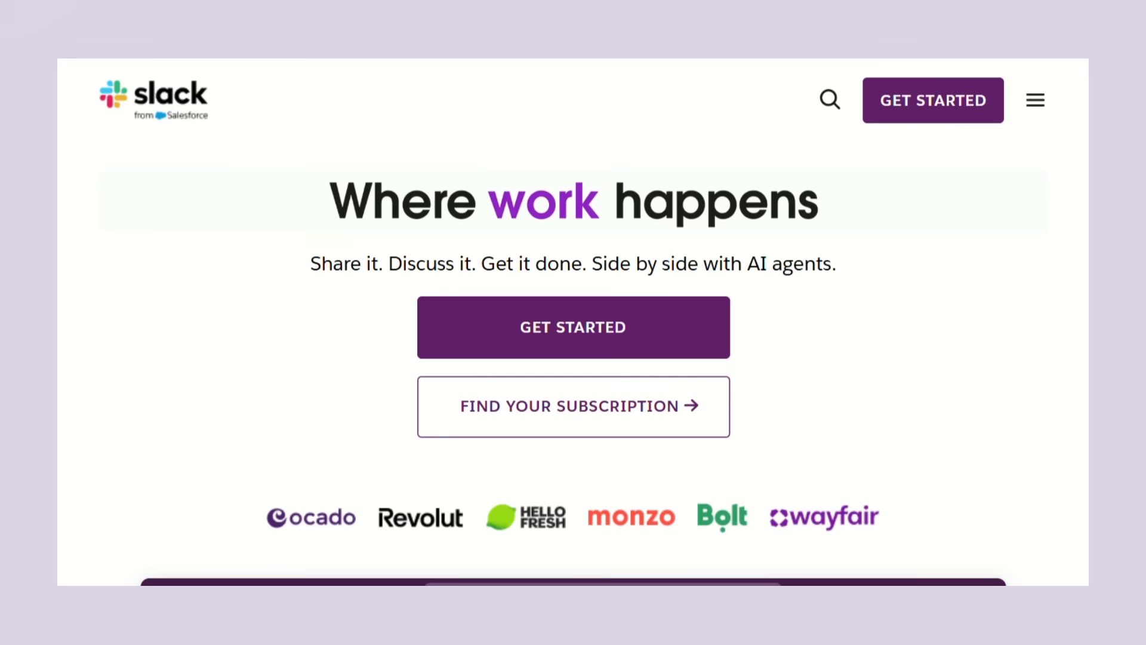
# Step: Scroll past Slack's product preview to the Collaboration and Project Management sections
pyautogui.scroll(-3)
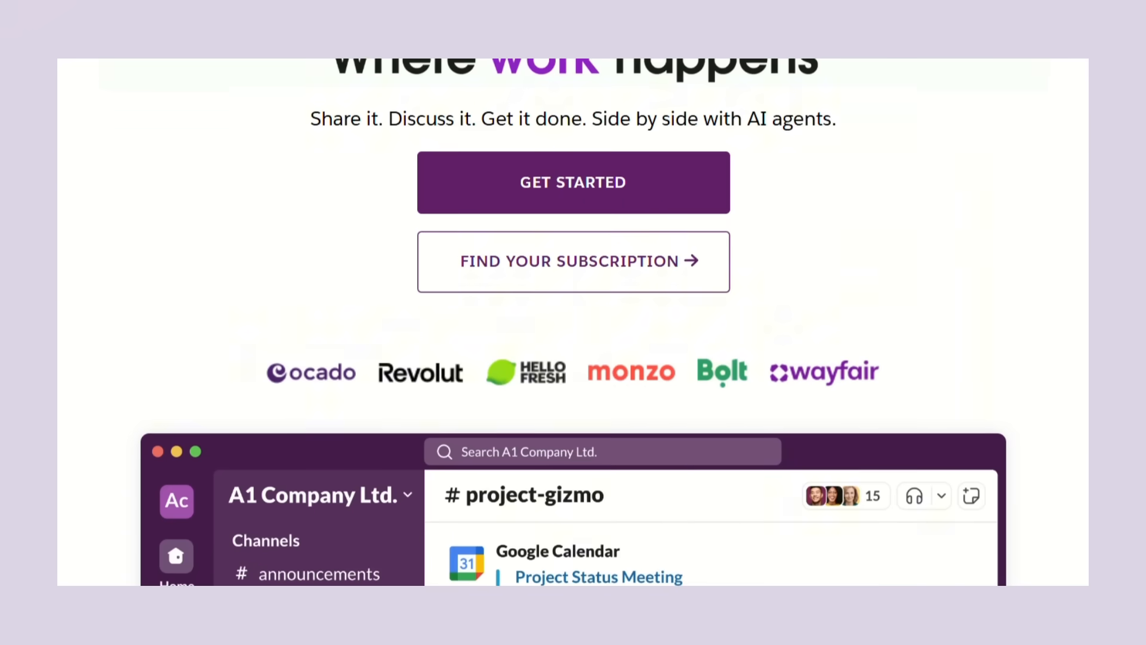
pyautogui.scroll(-3)
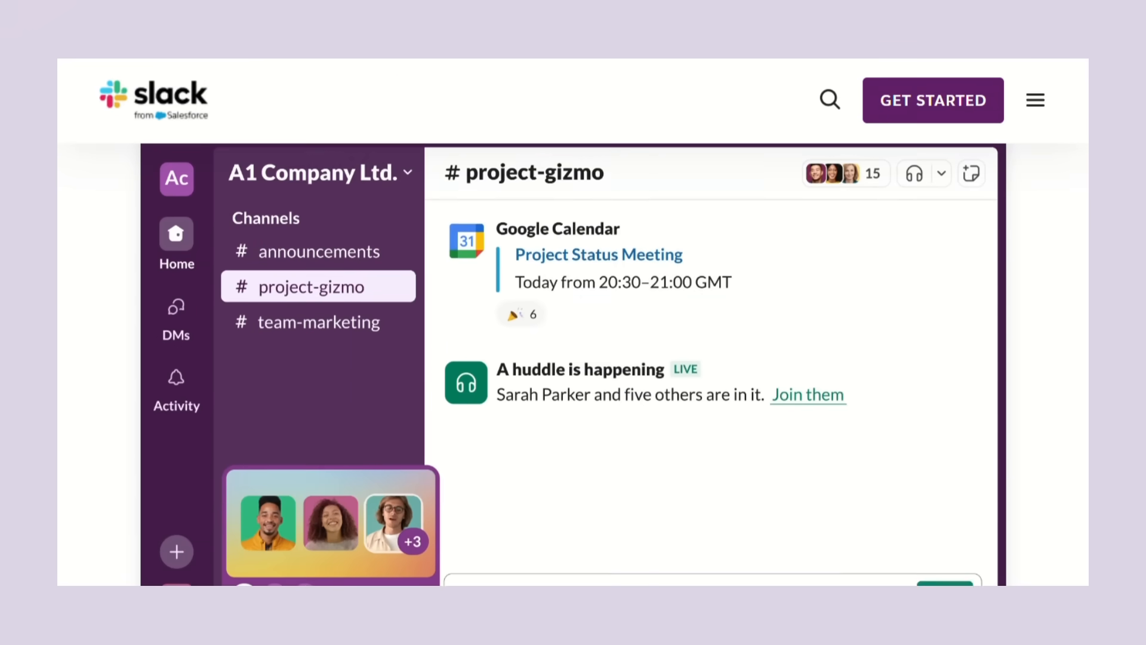
pyautogui.scroll(-3)
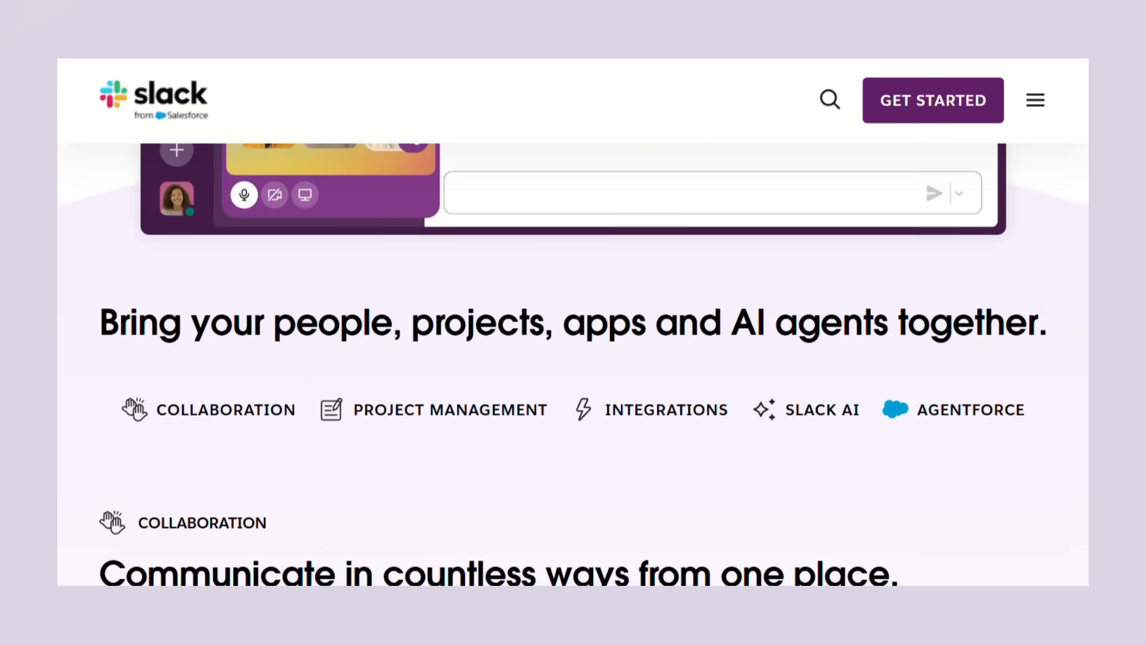
pyautogui.scroll(-3)
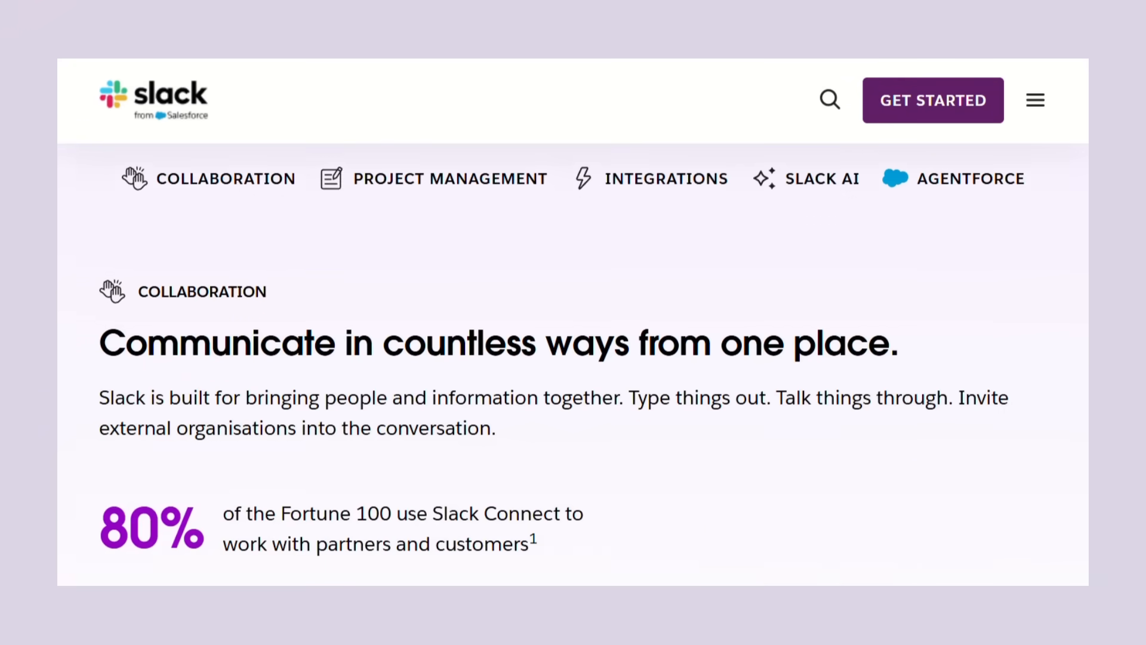
pyautogui.scroll(-3)
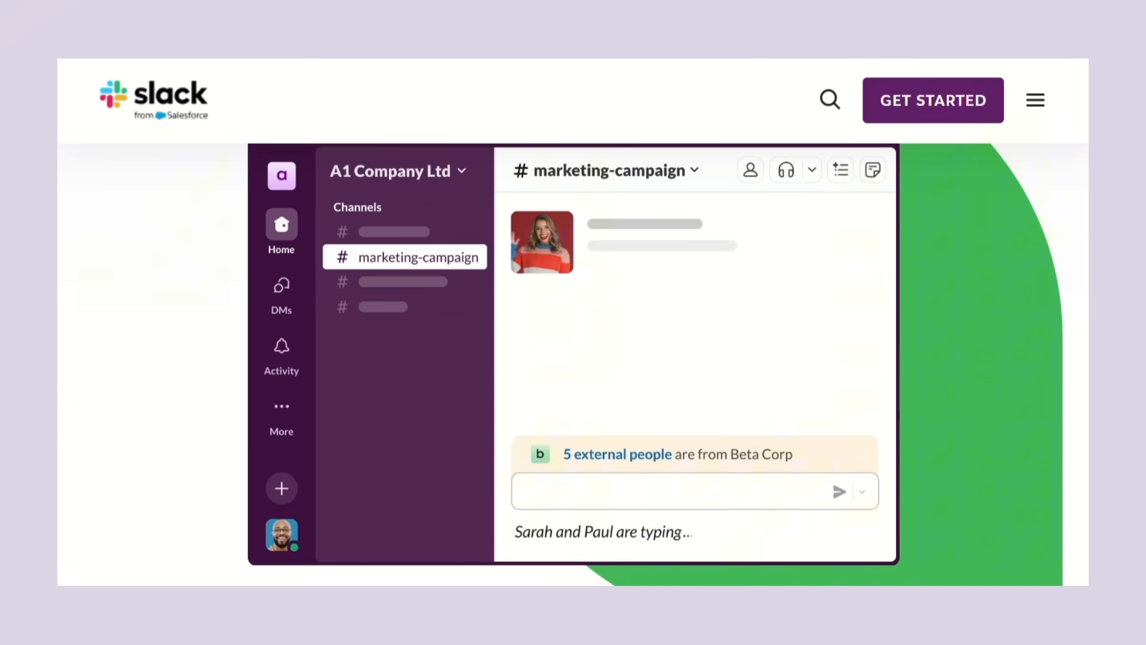
pyautogui.scroll(-3)
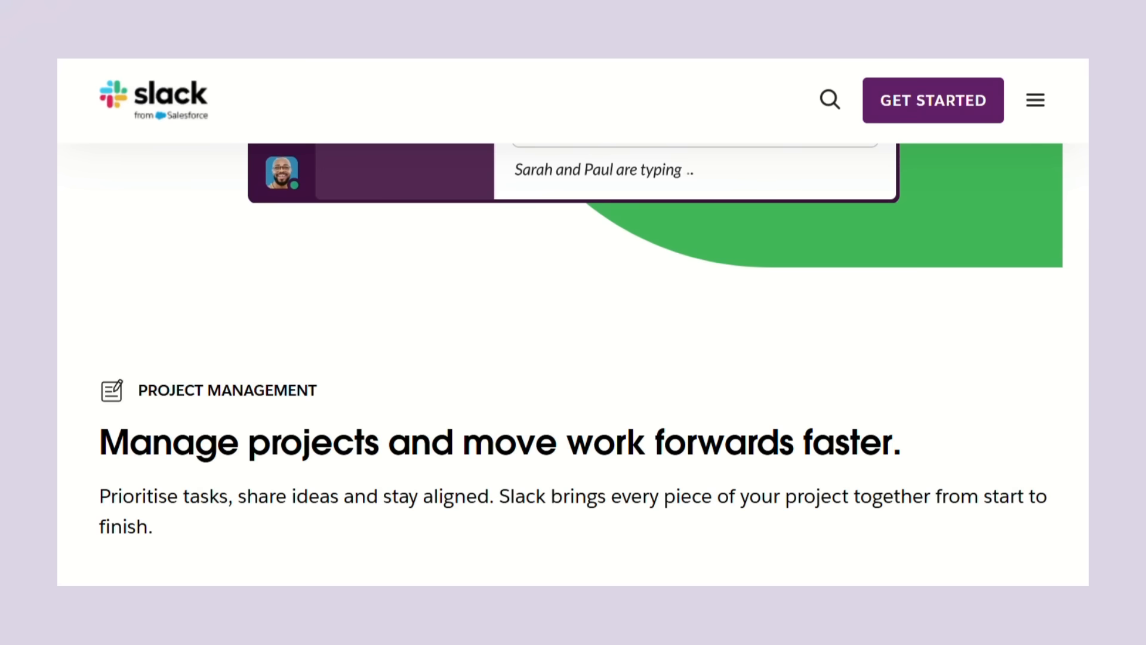
pyautogui.scroll(-3)
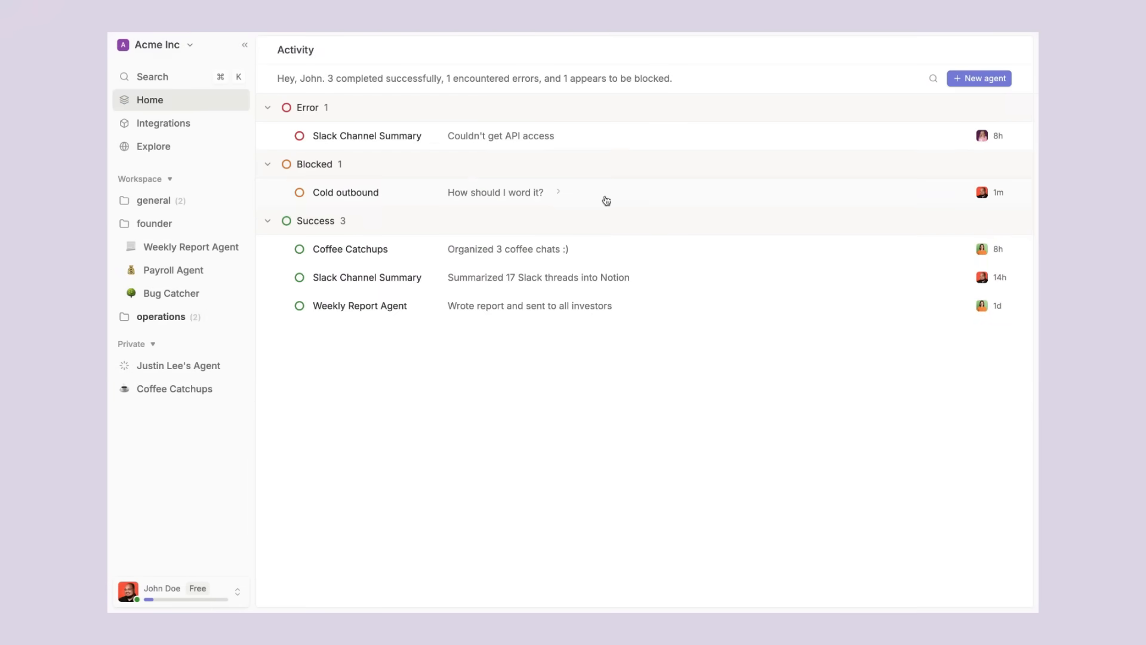
# Step: Open the blocked Cold outbound run and reply 'Just word it normally !'
pyautogui.click(345, 192)
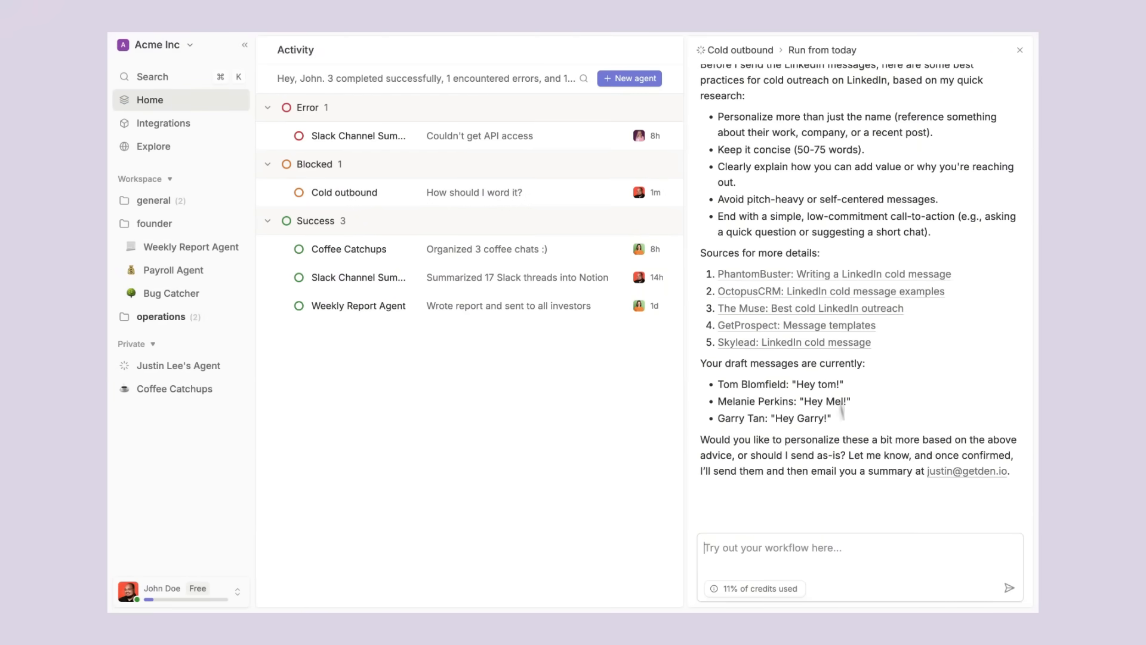
pyautogui.write('Just word it normally !')
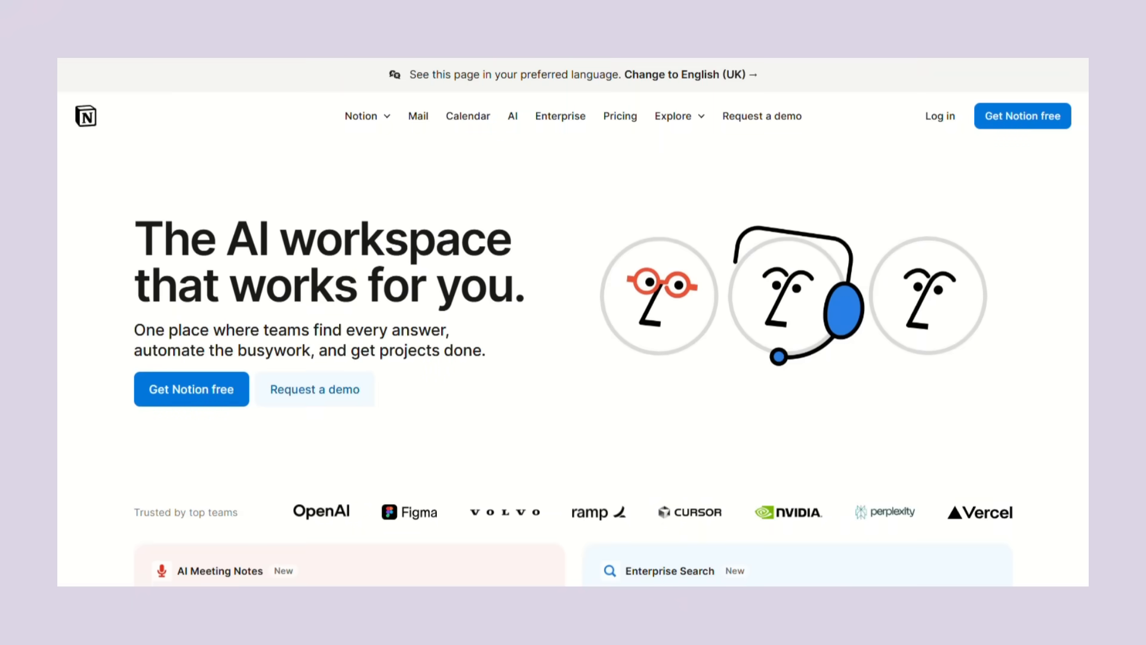
# Step: Scroll Notion's homepage to the AI Meeting Notes, Enterprise Search and Projects cards
pyautogui.scroll(-3)
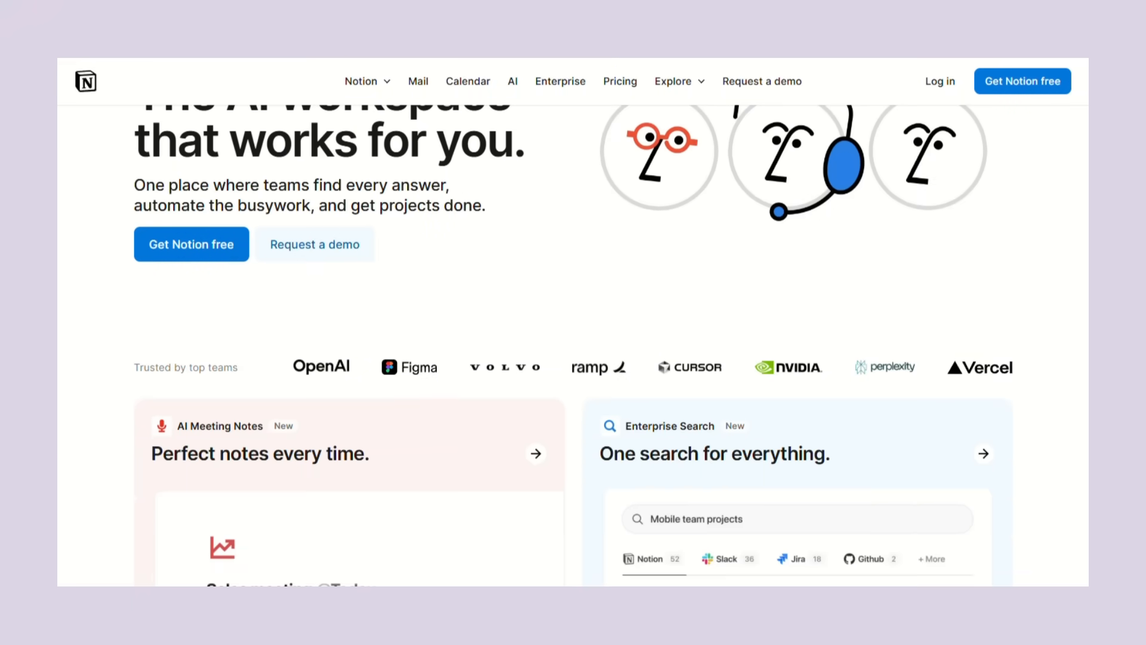
pyautogui.scroll(-3)
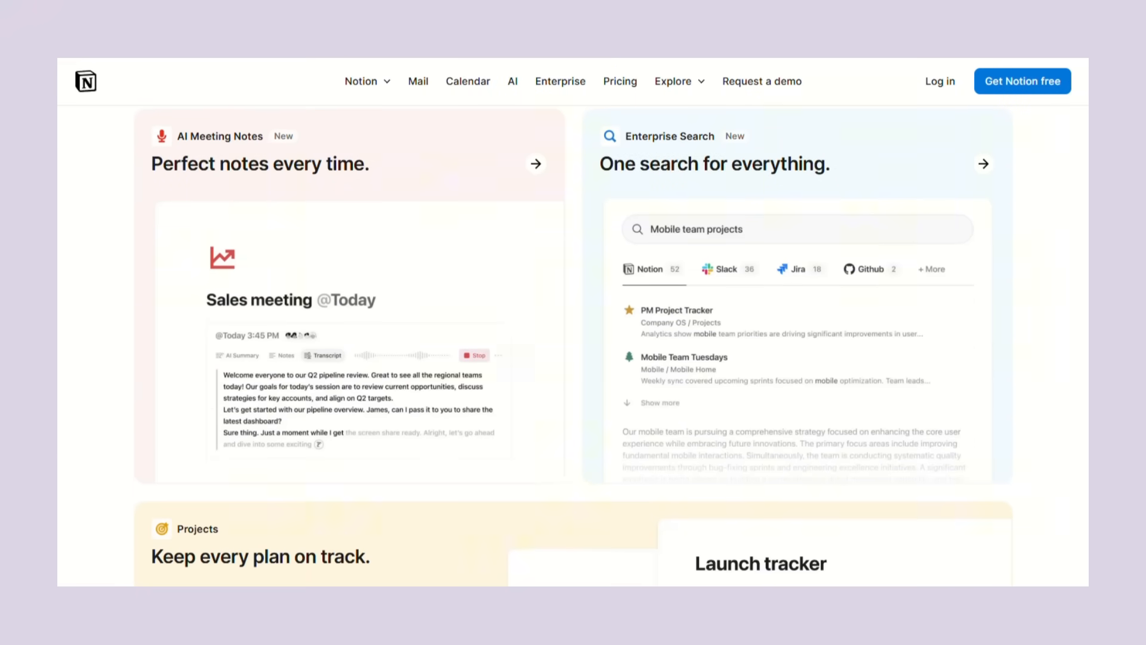
pyautogui.scroll(-3)
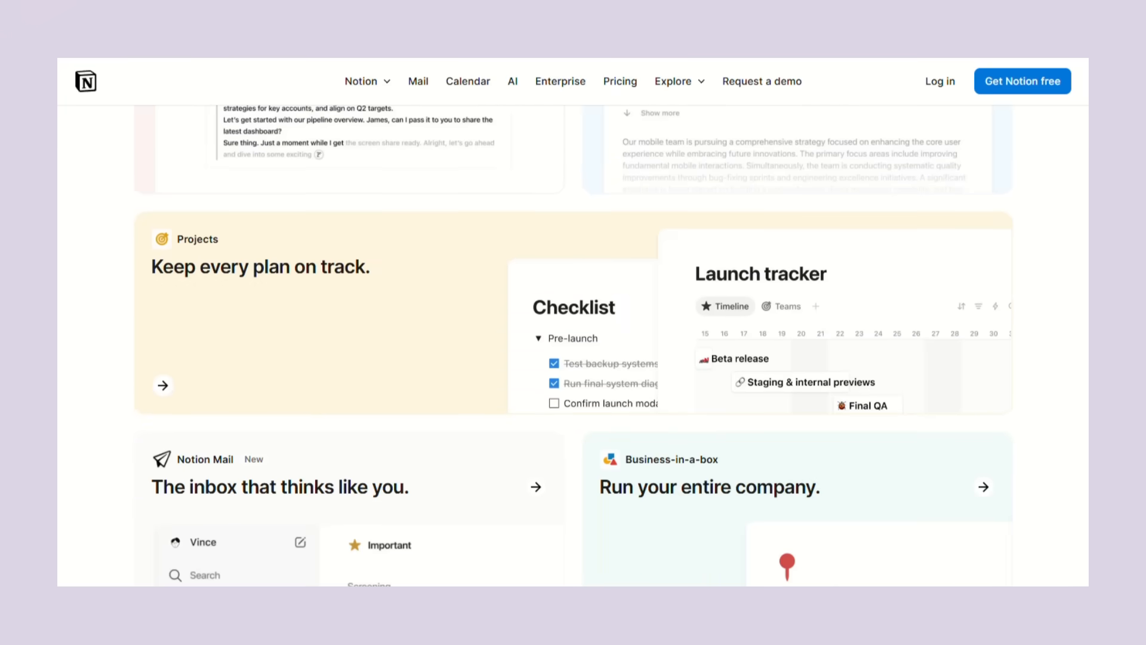
pyautogui.scroll(-3)
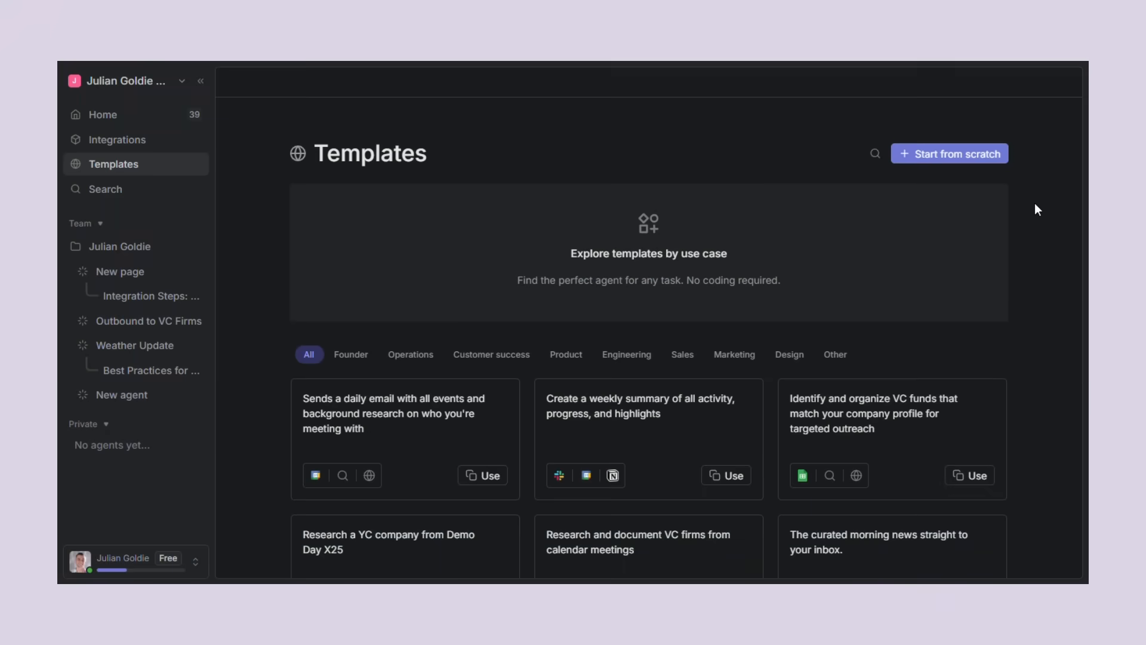
# Step: Scroll the agent Templates gallery to reach the Blank template
pyautogui.scroll(-3)
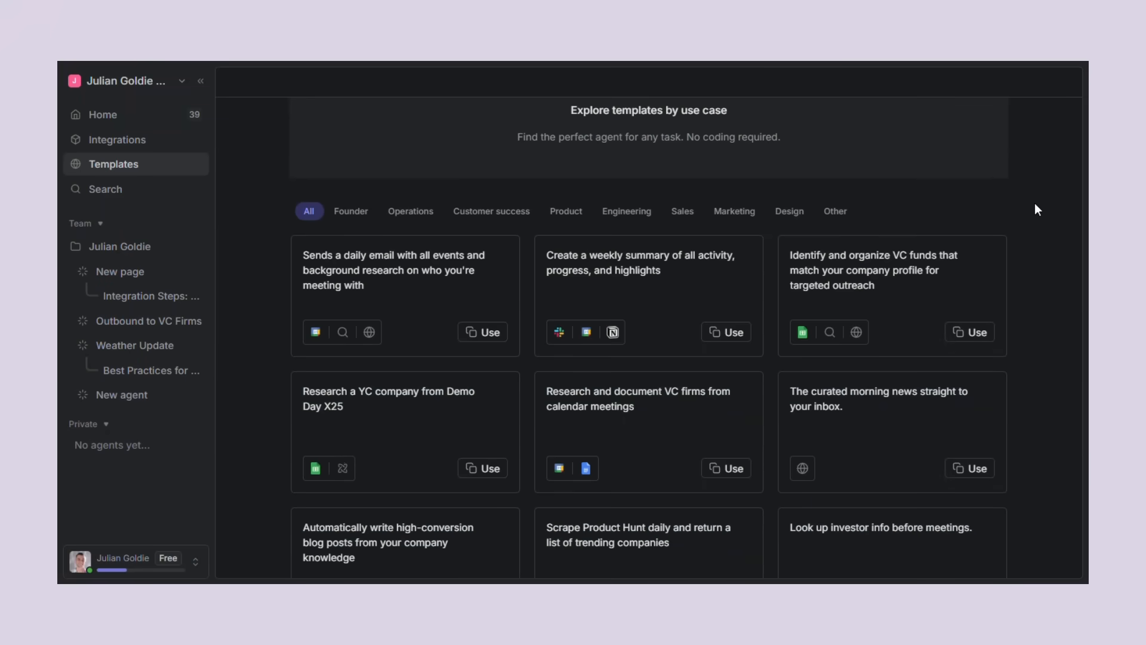
pyautogui.scroll(-3)
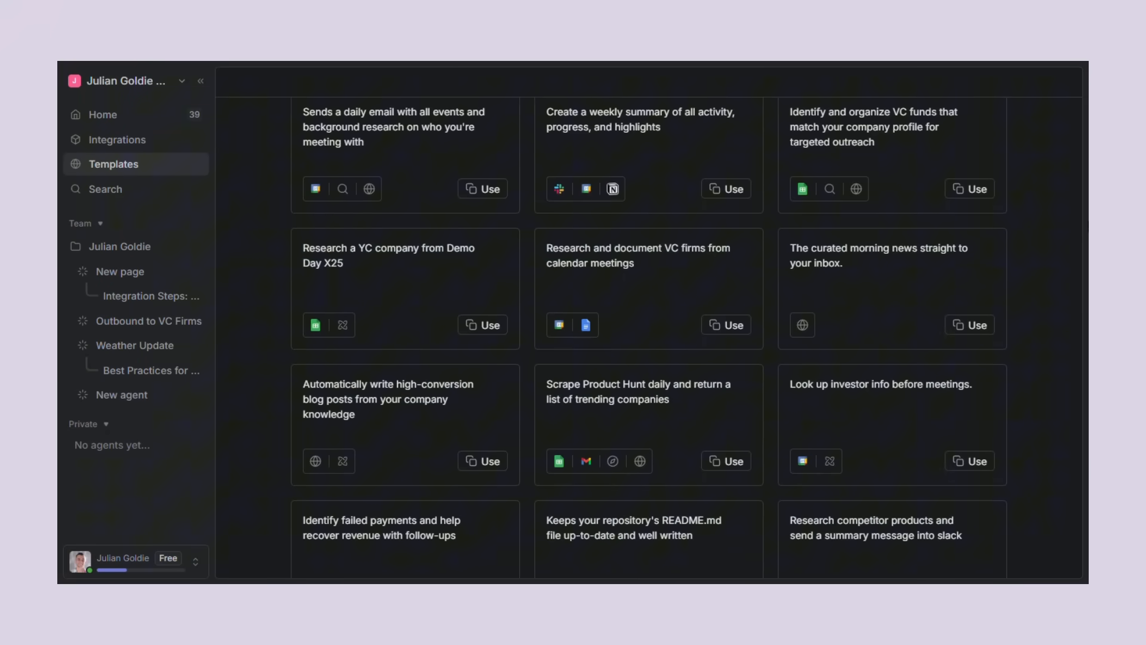
pyautogui.scroll(-3)
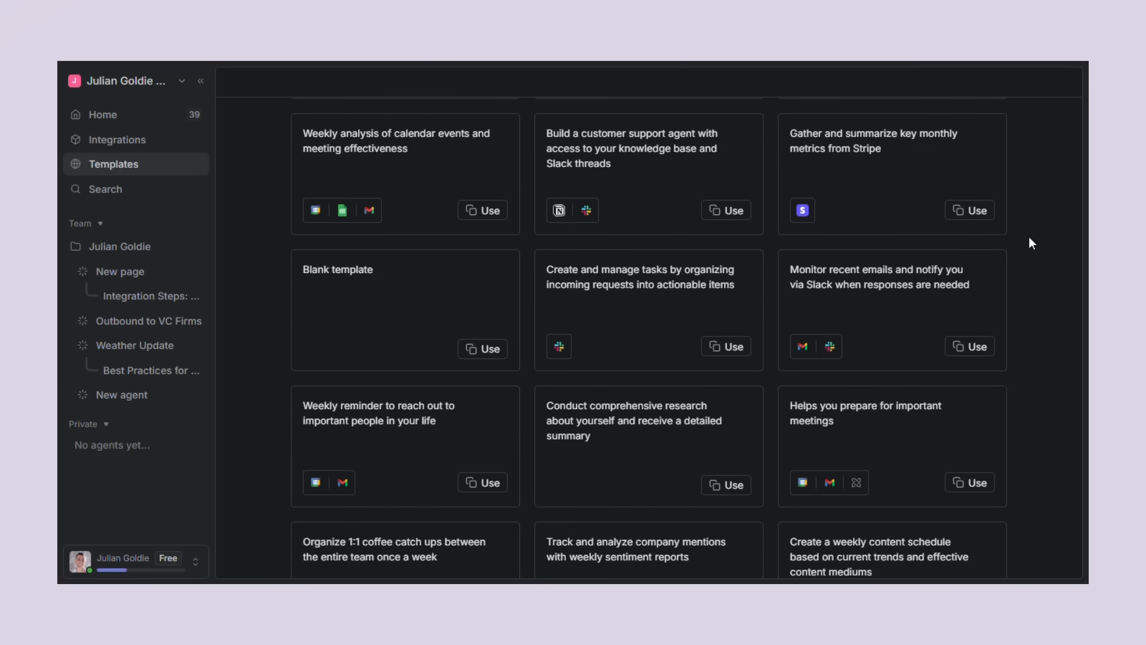
pyautogui.scroll(-3)
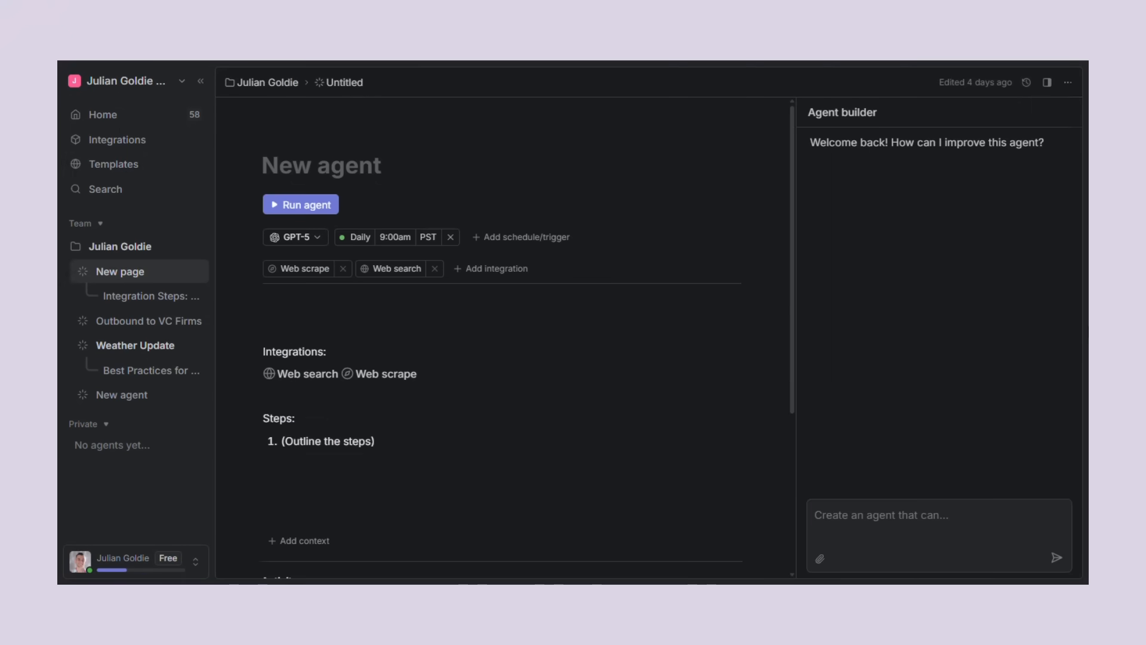
pyautogui.moveTo(482, 433)
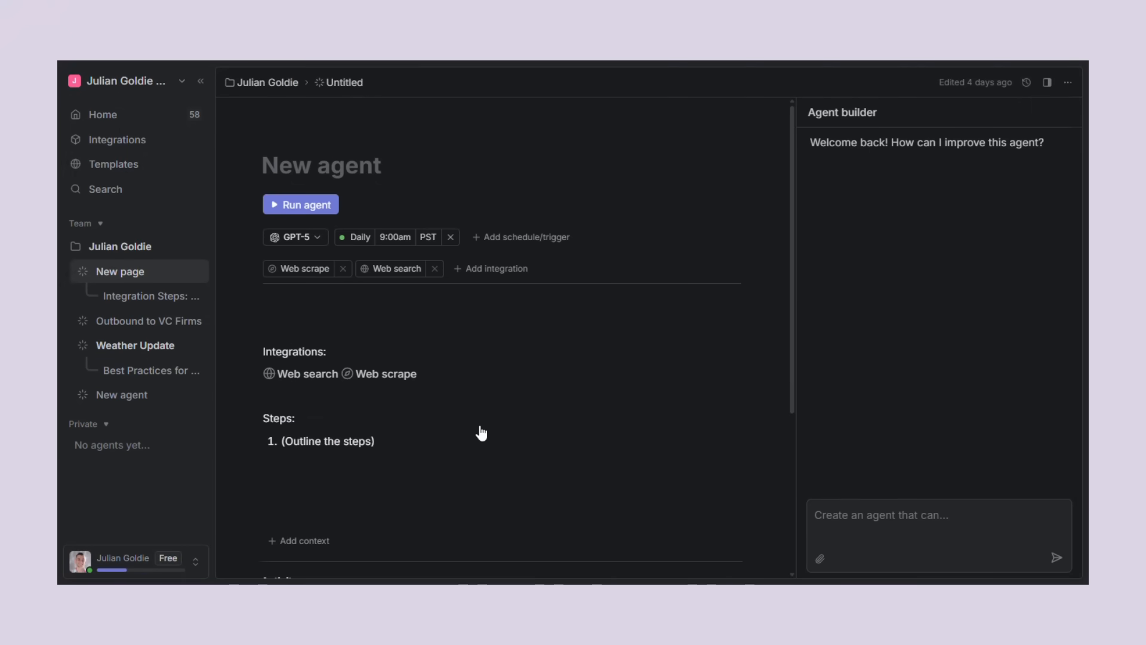